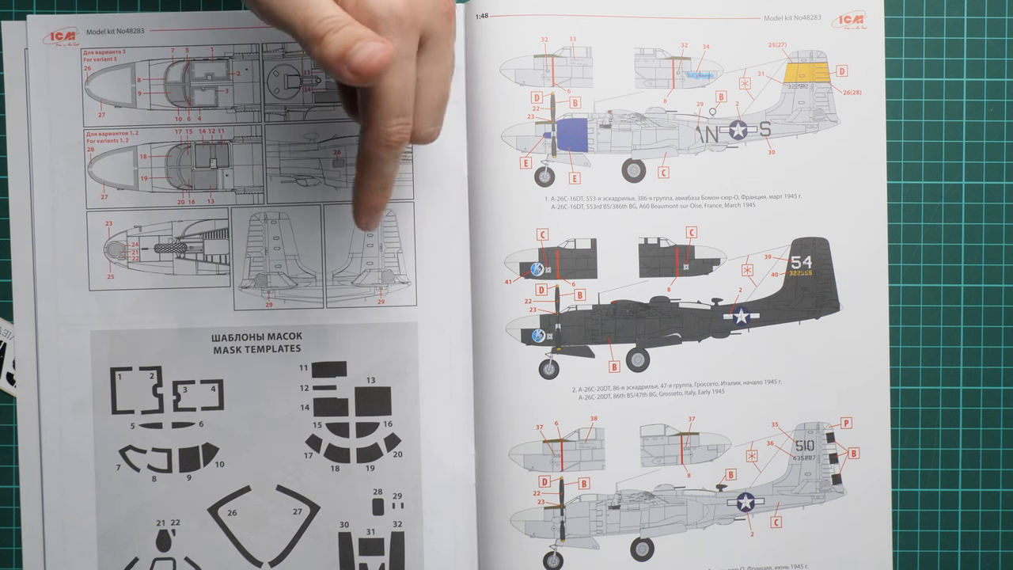
pyautogui.moveTo(277, 95)
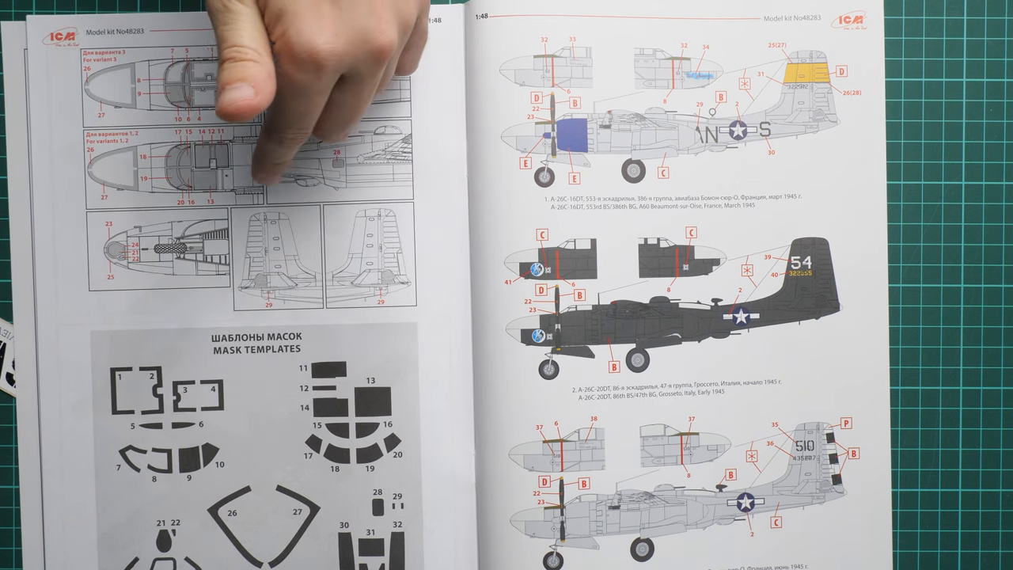